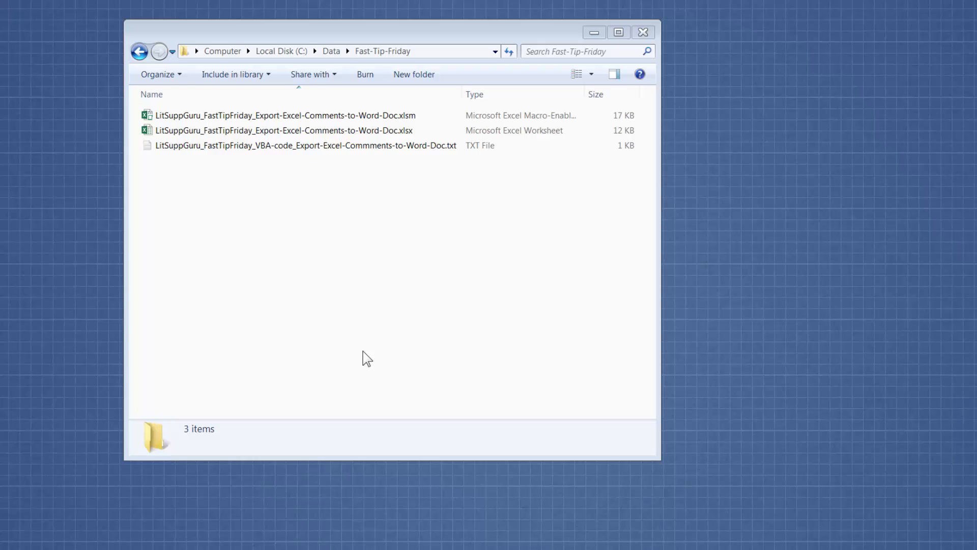
{"action": "mouse_move", "coordinate": [320, 188]}
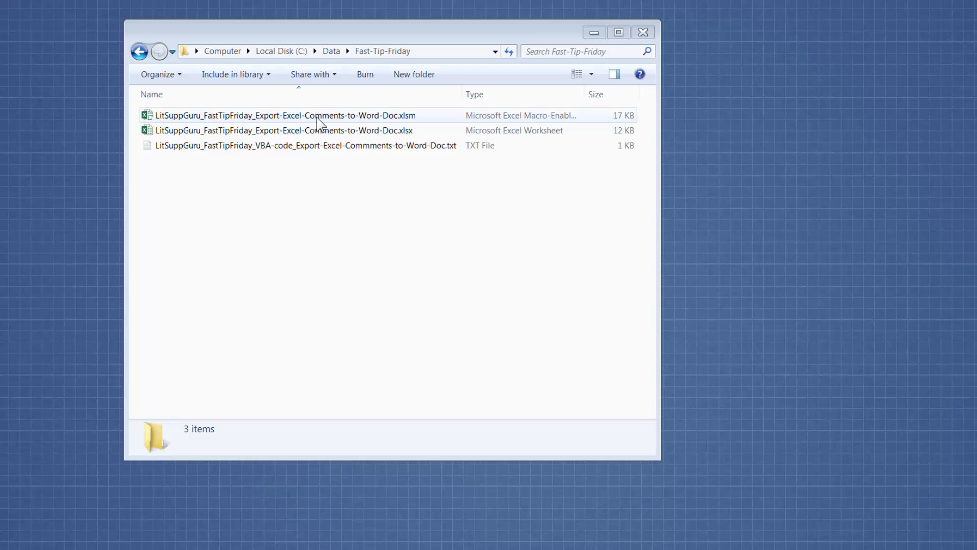
- Select the macro-enabled Export-Excel-Comments-to-Word .xlsm workbook in the Fast-Tip-Friday folder
{"action": "left_click", "coordinate": [284, 115]}
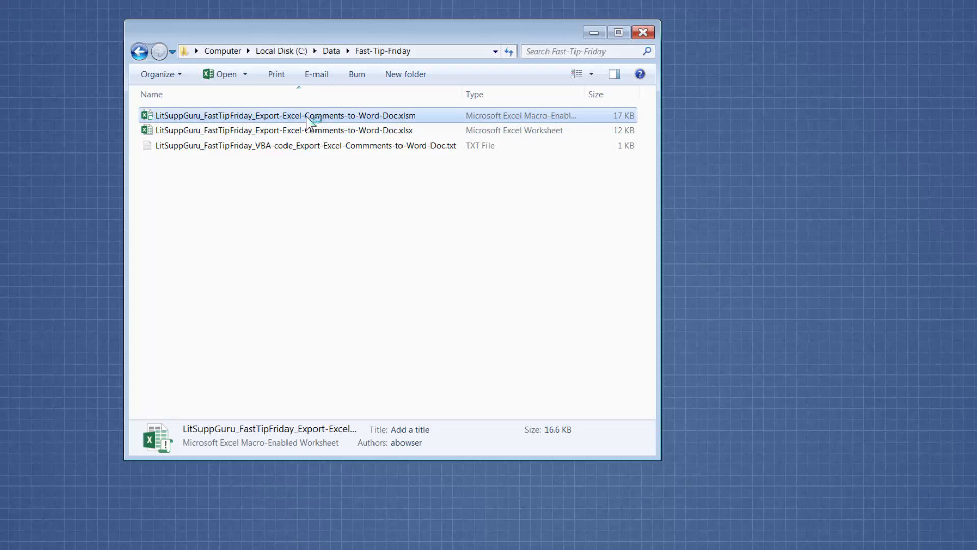
{"action": "double_click", "coordinate": [285, 116]}
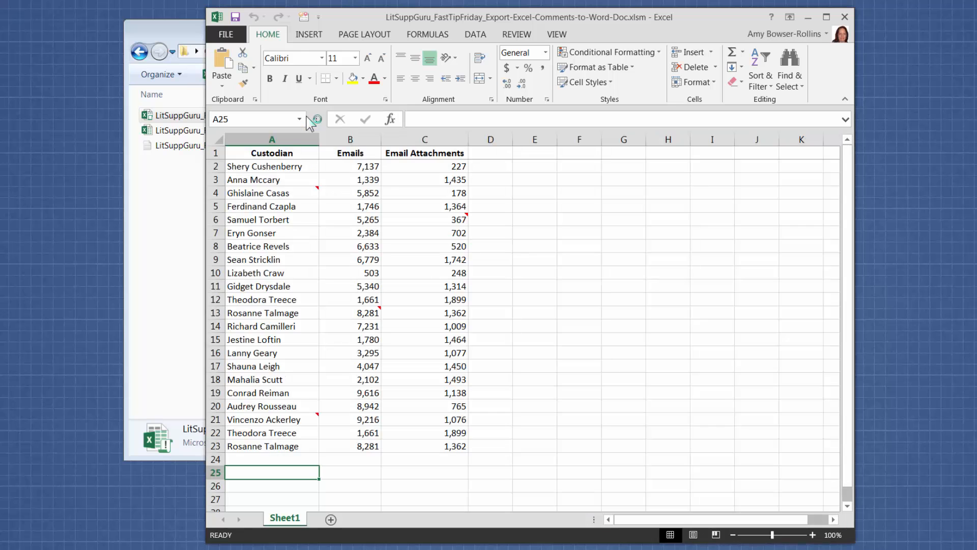
{"action": "mouse_move", "coordinate": [512, 215]}
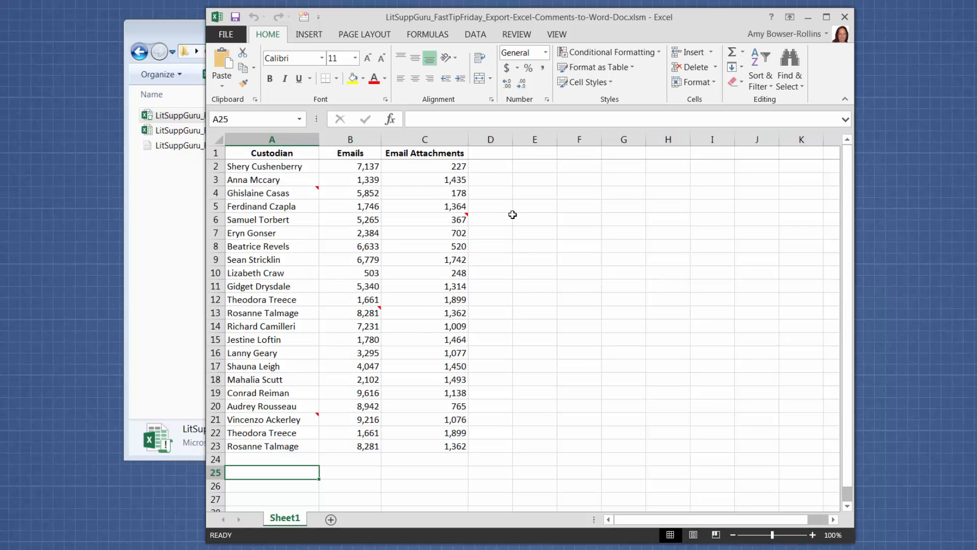
{"action": "mouse_move", "coordinate": [644, 28]}
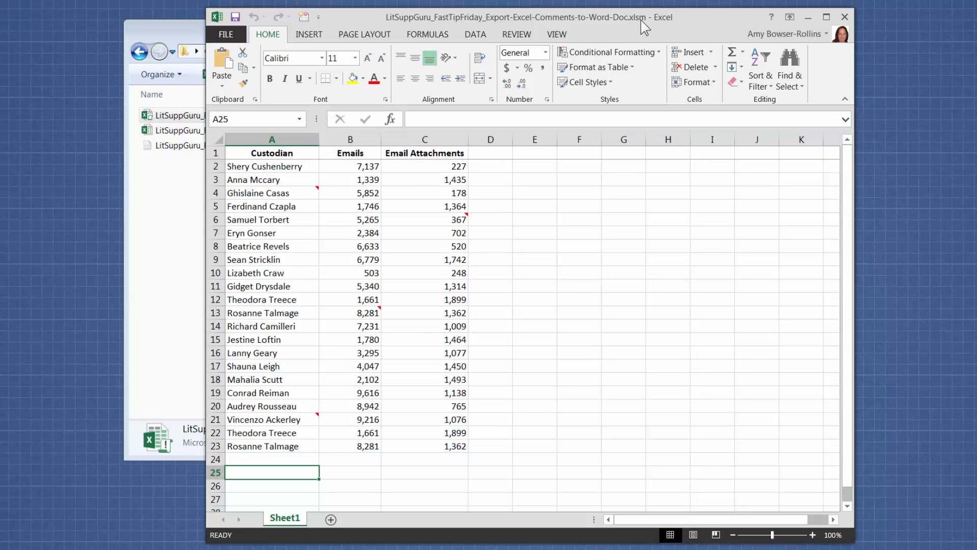
{"action": "mouse_move", "coordinate": [551, 243]}
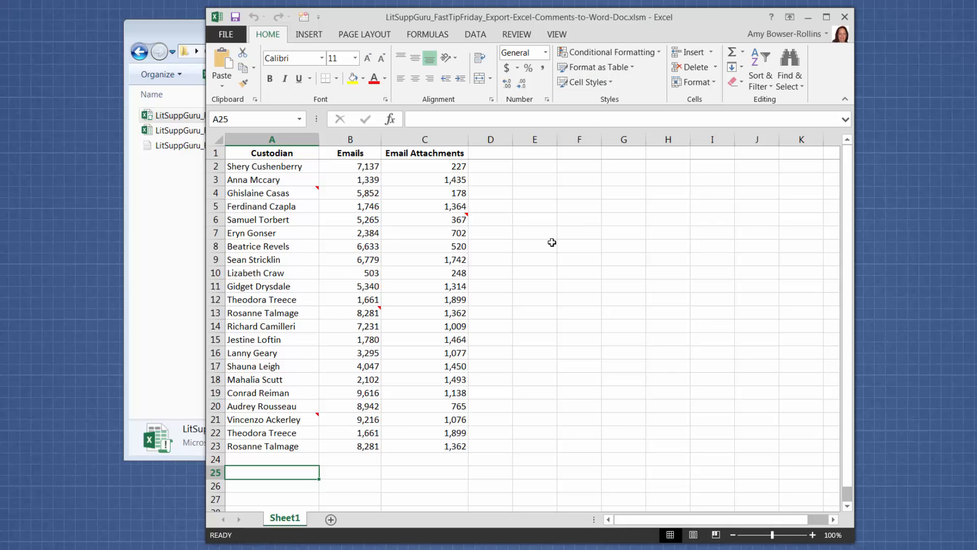
{"action": "mouse_move", "coordinate": [307, 194]}
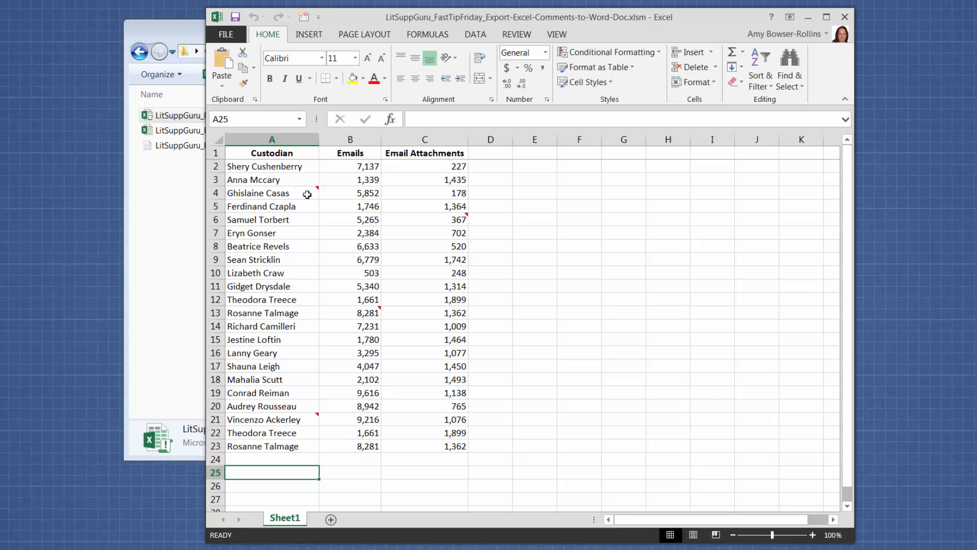
{"action": "mouse_move", "coordinate": [378, 313]}
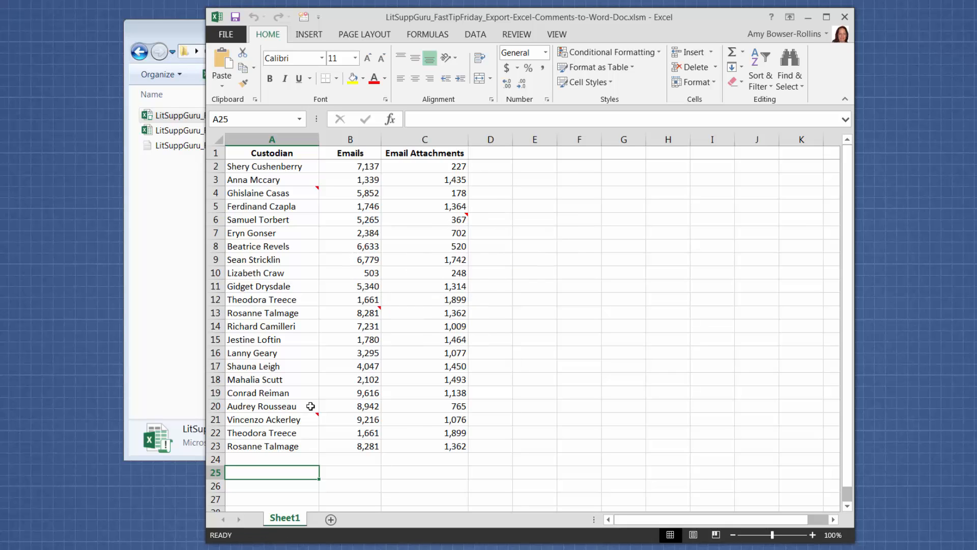
{"action": "mouse_move", "coordinate": [445, 225]}
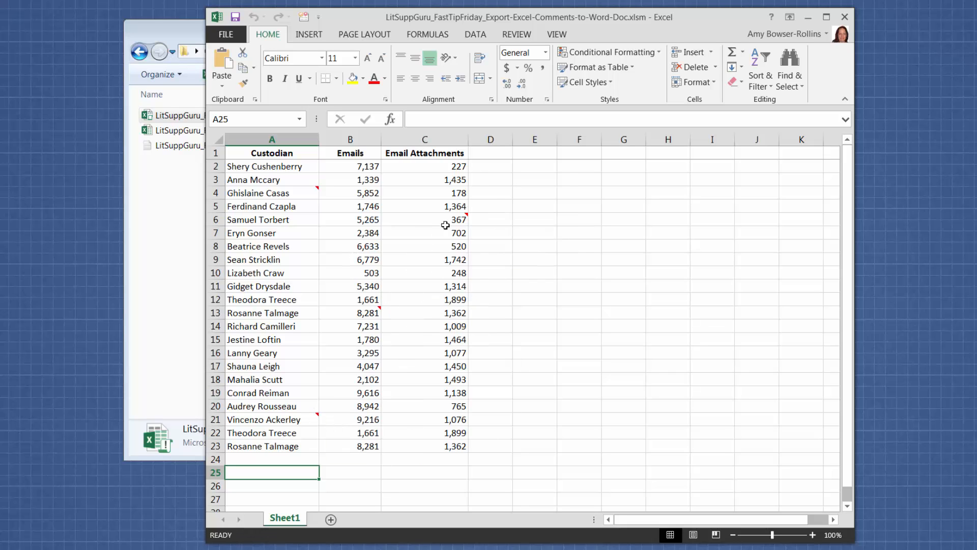
- From View > Macros > View Macros, pick the ExportCommentsToWord macro
{"action": "left_click", "coordinate": [554, 34]}
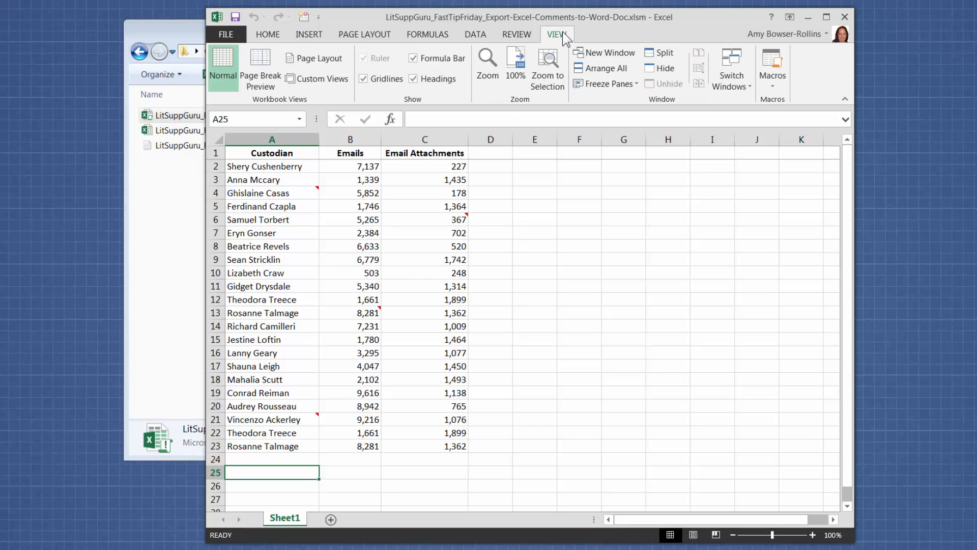
{"action": "left_click", "coordinate": [772, 69]}
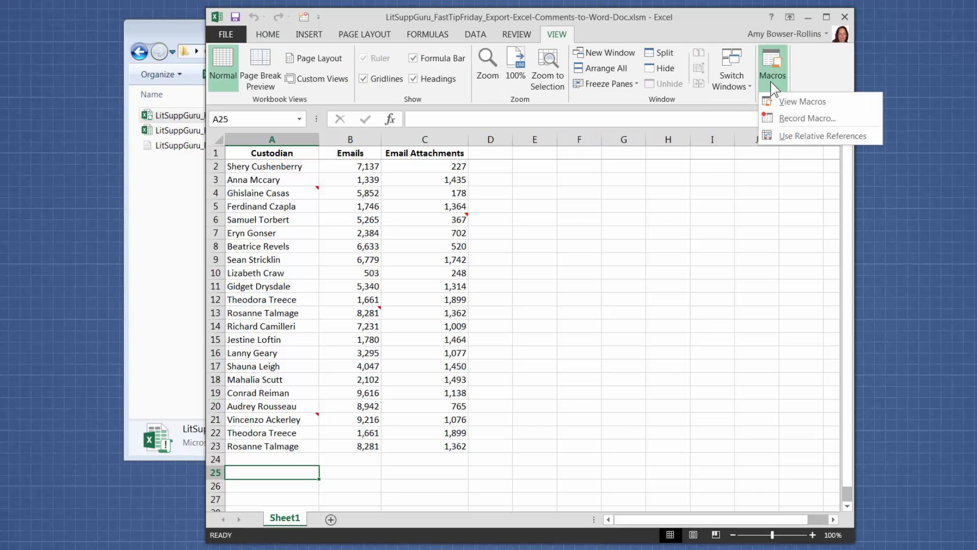
{"action": "left_click", "coordinate": [802, 100]}
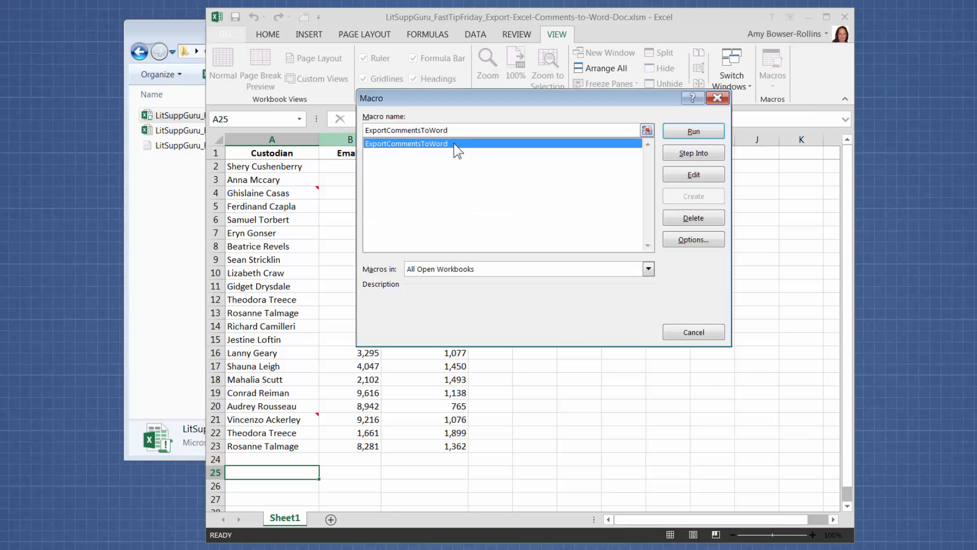
{"action": "mouse_move", "coordinate": [667, 141]}
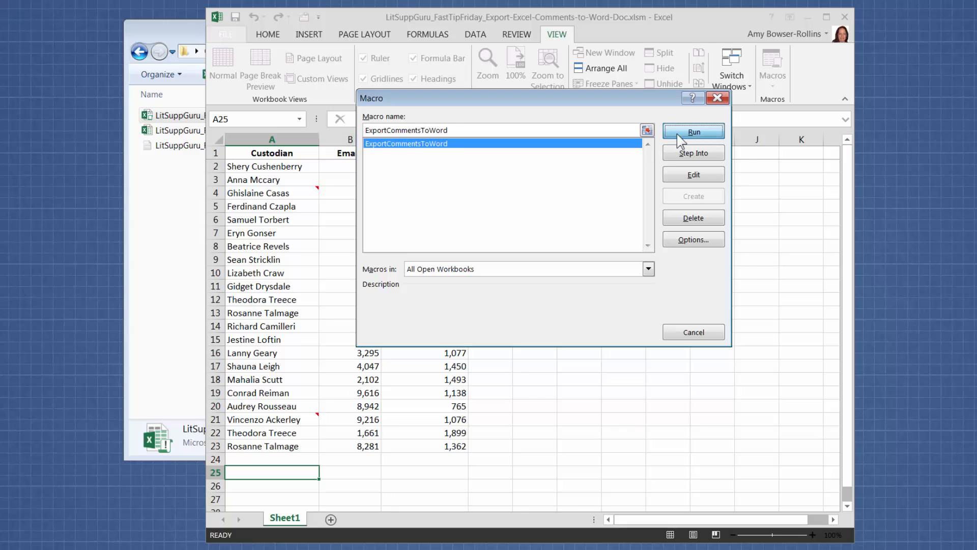
- Run ExportCommentsToWord, then close the resulting Word document with Don't Save
{"action": "left_click", "coordinate": [693, 132]}
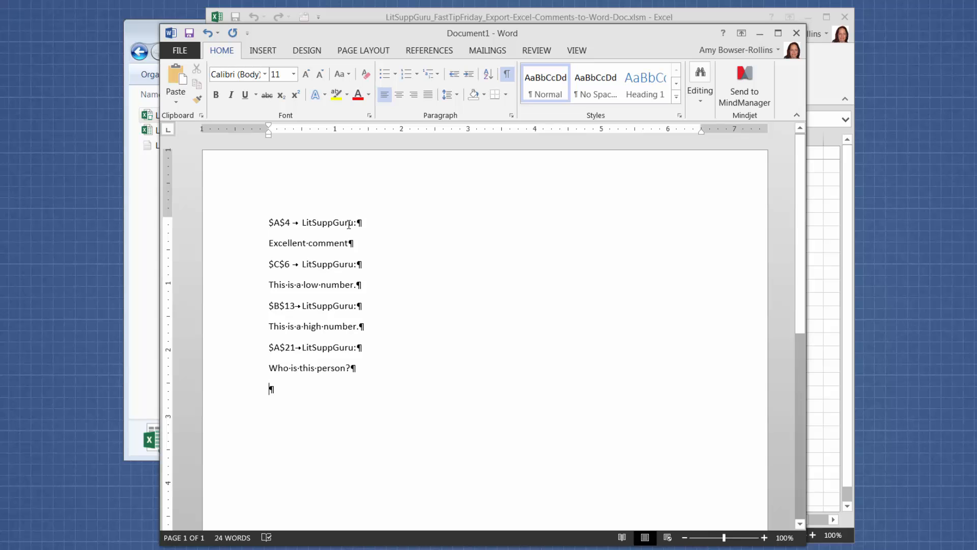
{"action": "mouse_move", "coordinate": [298, 261]}
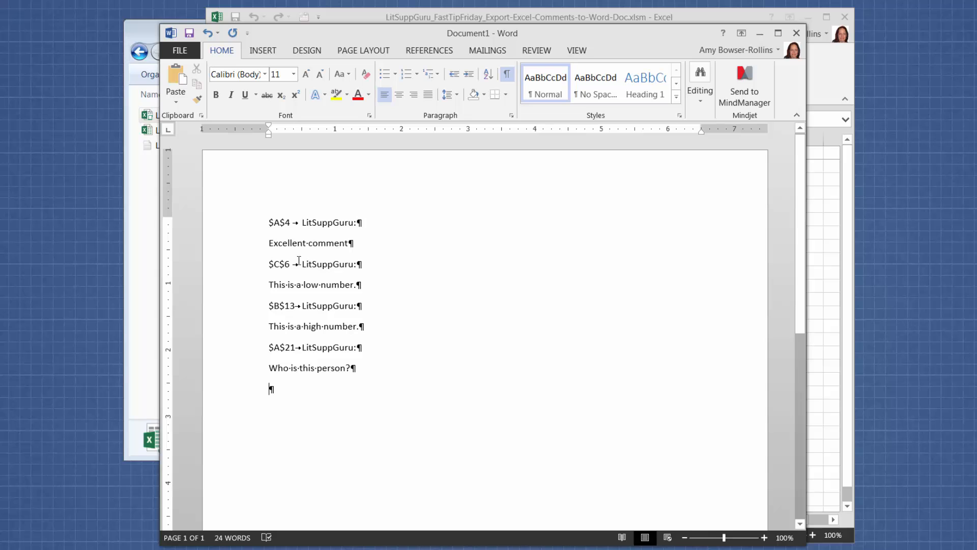
{"action": "mouse_move", "coordinate": [352, 406]}
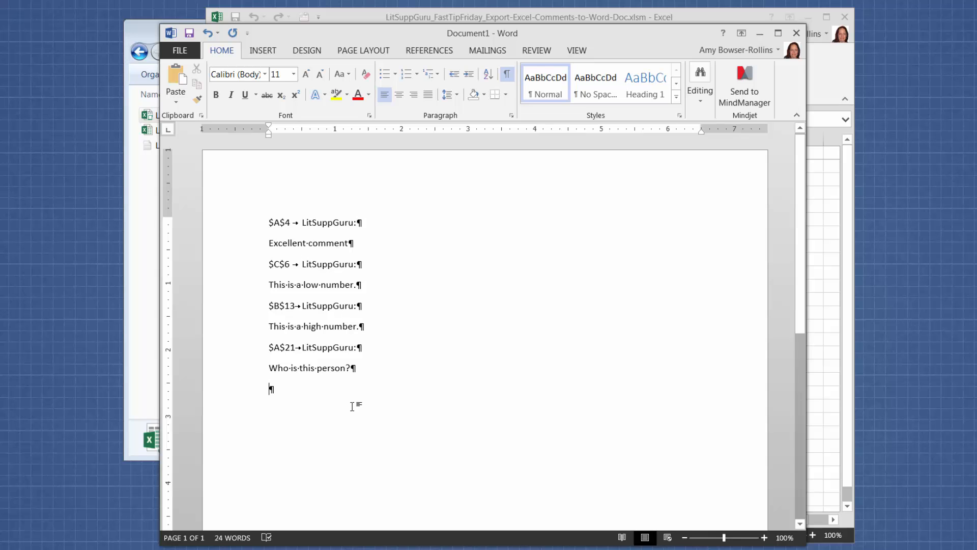
{"action": "mouse_move", "coordinate": [351, 381]}
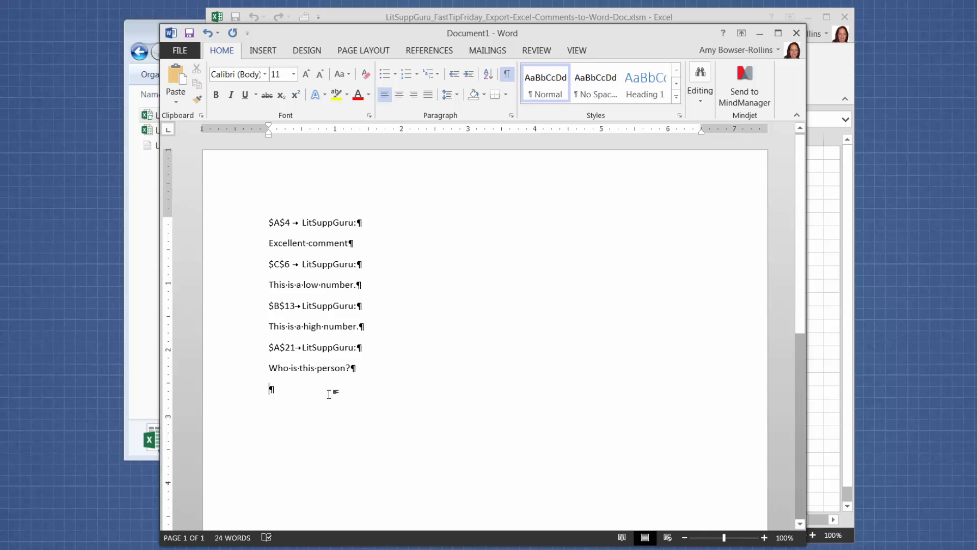
{"action": "mouse_move", "coordinate": [383, 411]}
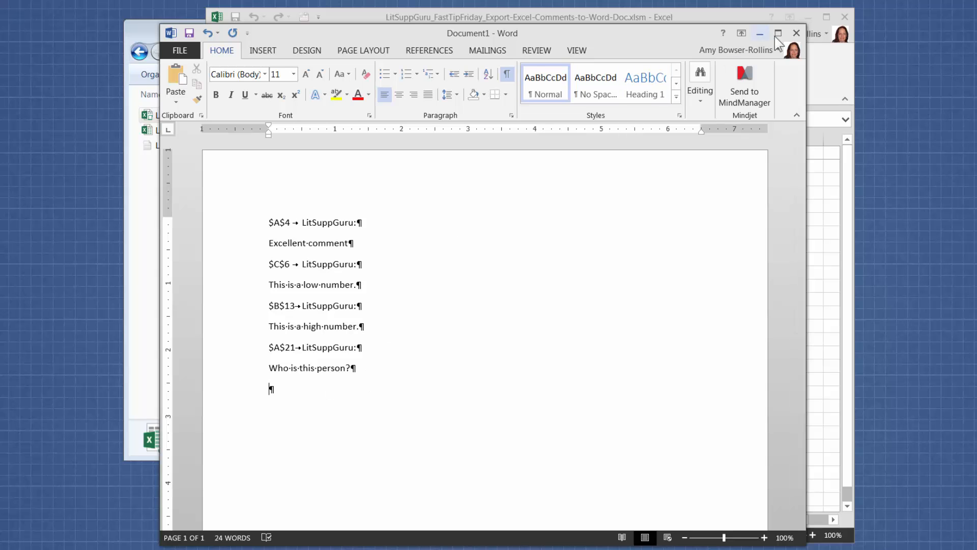
{"action": "left_click", "coordinate": [796, 33]}
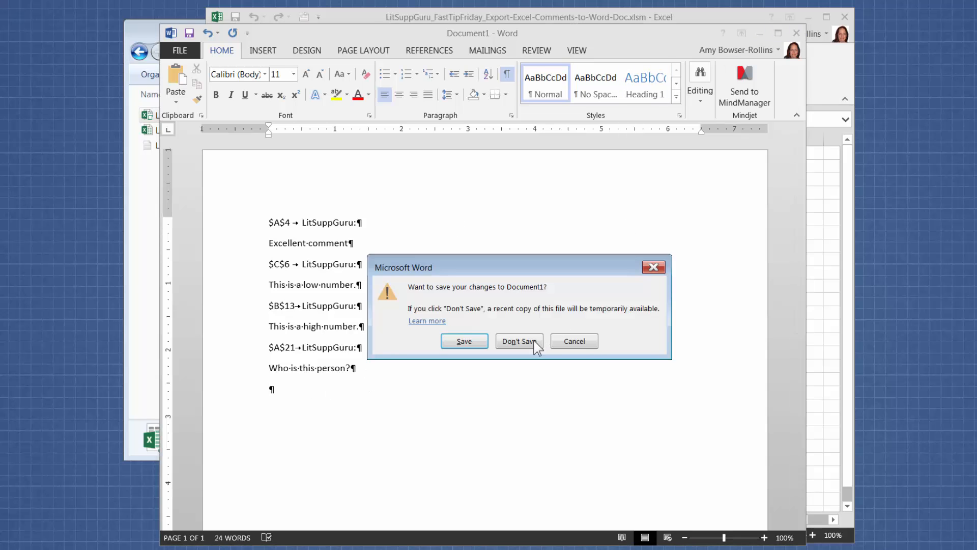
{"action": "left_click", "coordinate": [518, 341]}
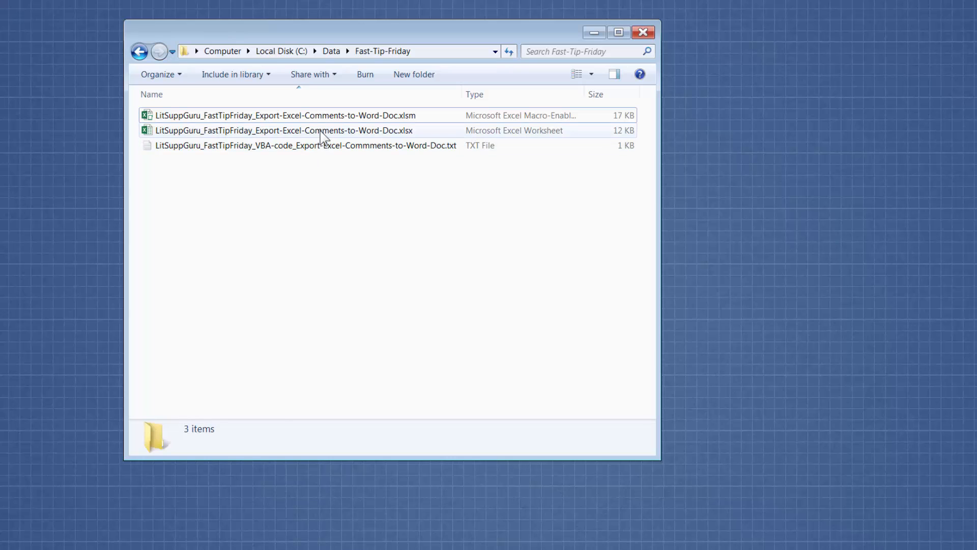
- Open the plain .xlsx comments workbook, then the VBA-code .txt file in TextPad
{"action": "double_click", "coordinate": [281, 130]}
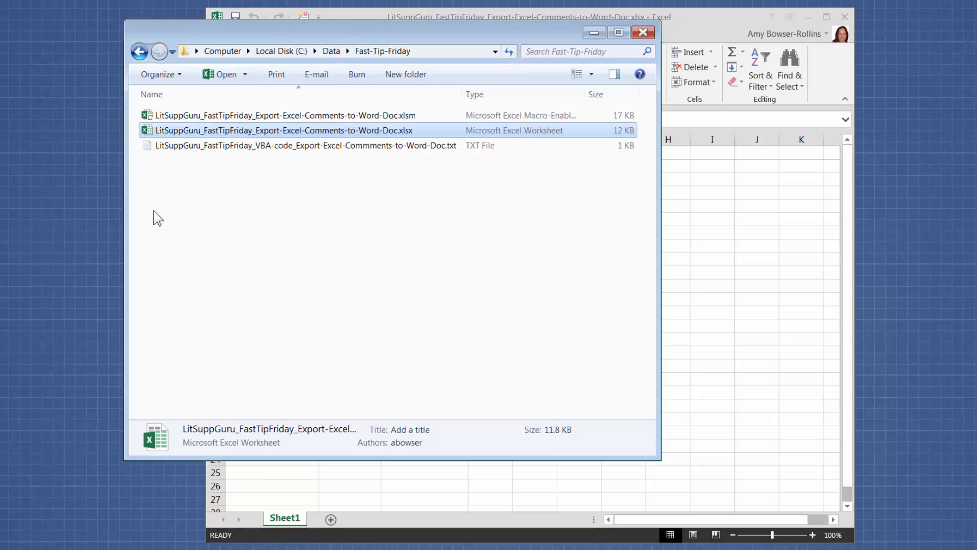
{"action": "double_click", "coordinate": [305, 145]}
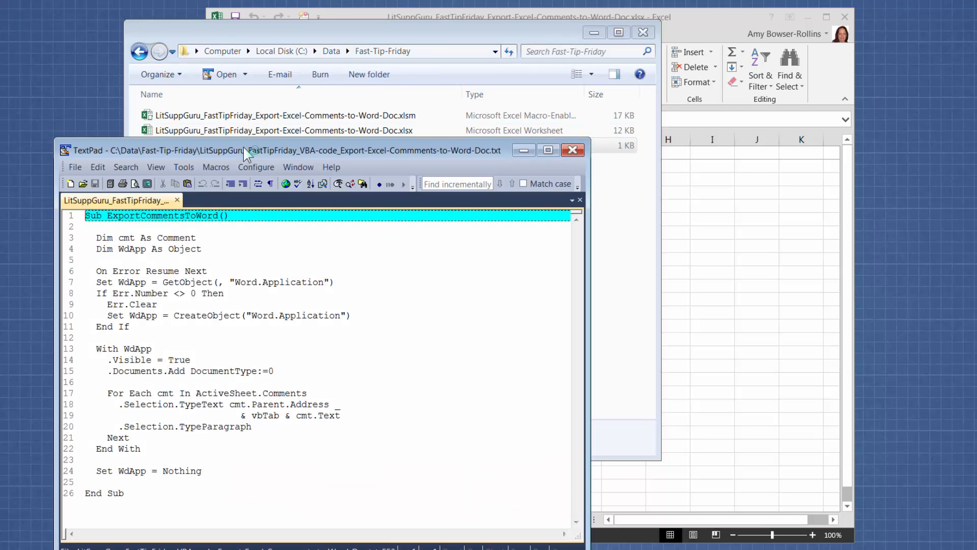
{"action": "mouse_move", "coordinate": [519, 340]}
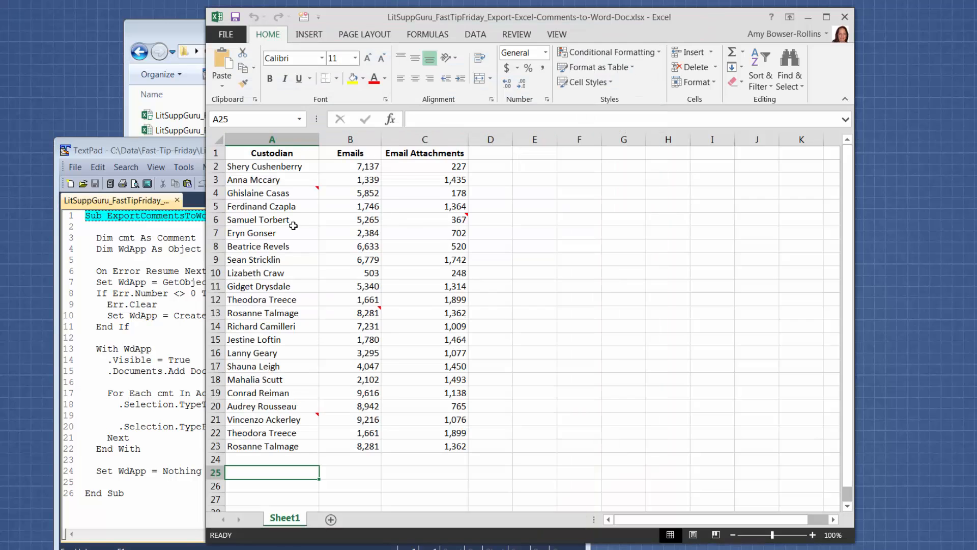
{"action": "mouse_move", "coordinate": [308, 34]}
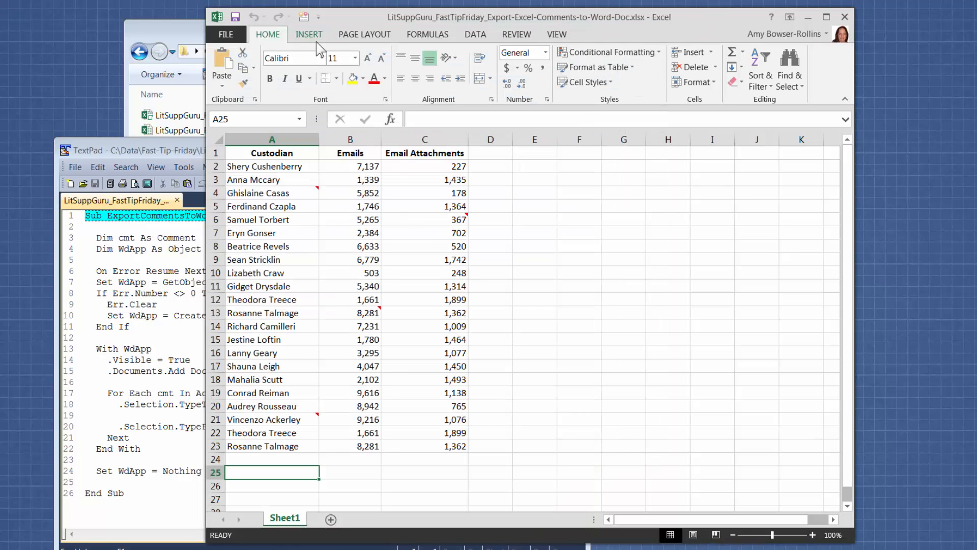
{"action": "mouse_move", "coordinate": [360, 28]}
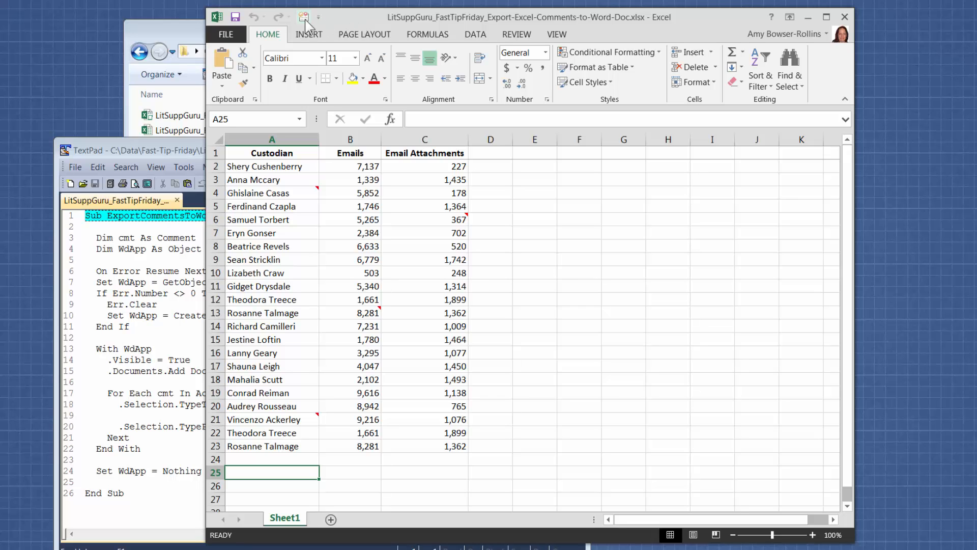
{"action": "mouse_move", "coordinate": [305, 17]}
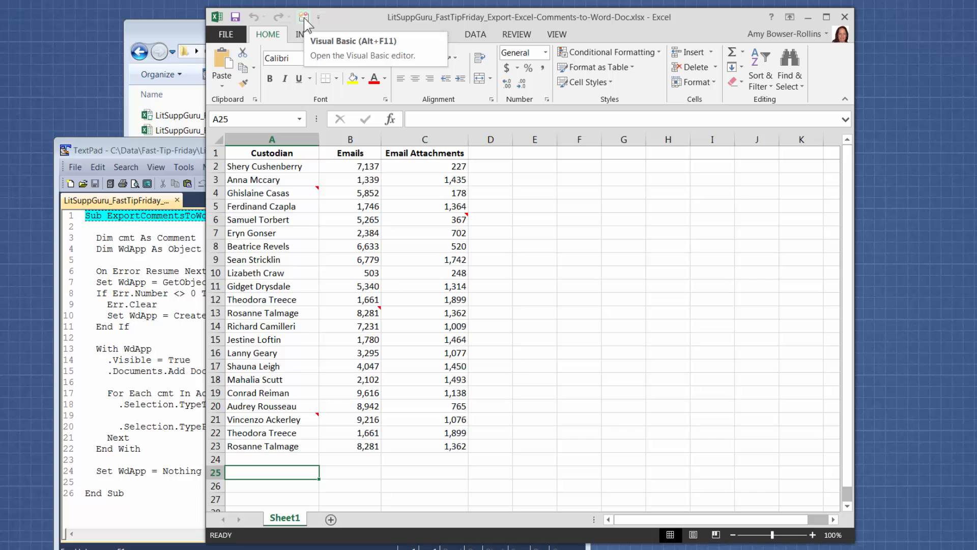
- Launch the Visual Basic editor from the Quick Access Toolbar for the .xlsx workbook
{"action": "left_click", "coordinate": [305, 17]}
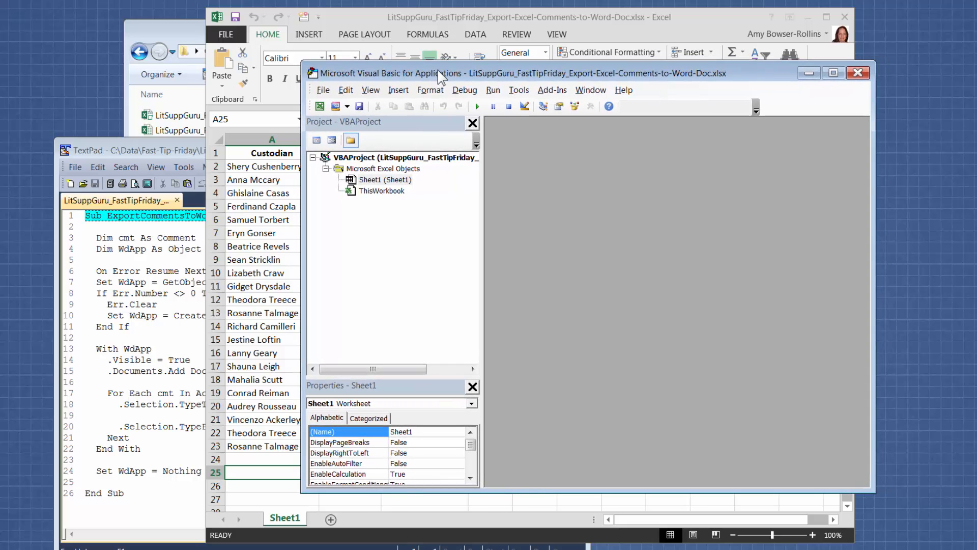
{"action": "mouse_move", "coordinate": [413, 131]}
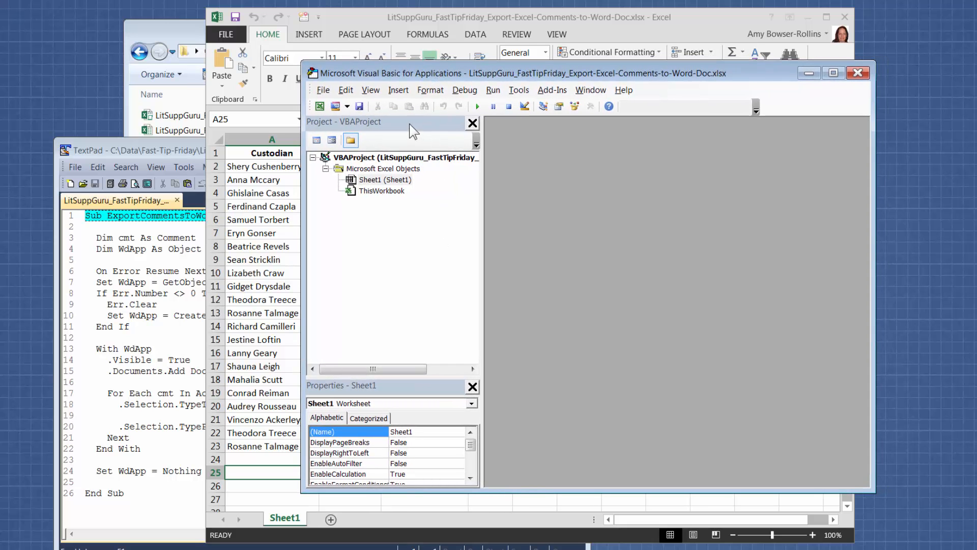
- Insert a new blank Module1 into the workbook's VBA project
{"action": "left_click", "coordinate": [398, 90]}
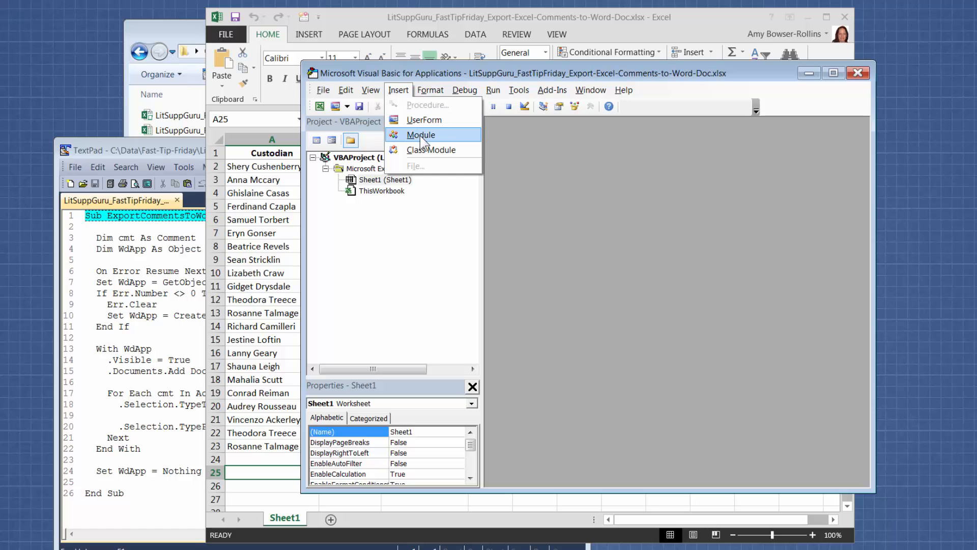
{"action": "left_click", "coordinate": [421, 135]}
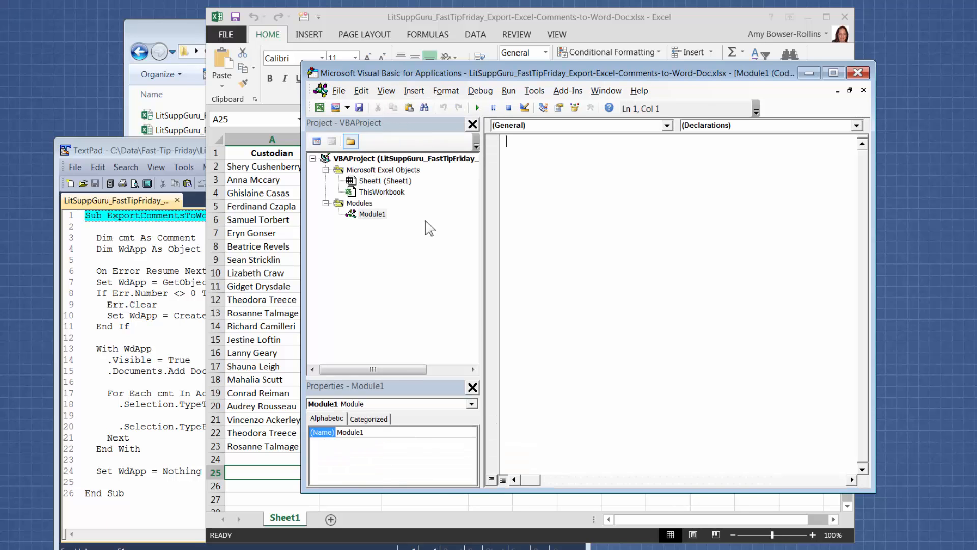
{"action": "mouse_move", "coordinate": [147, 272]}
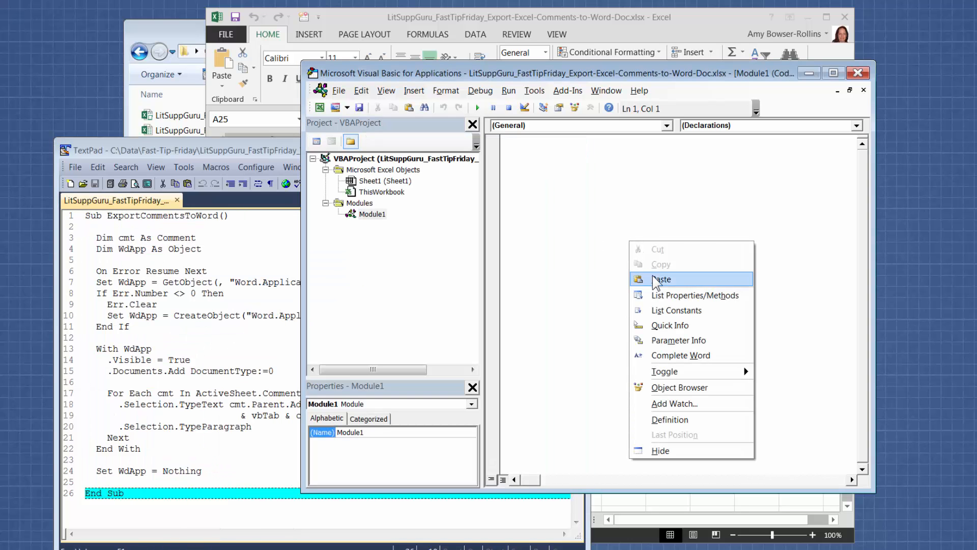
- Paste the copied ExportCommentsToWord subroutine into Module1's code window
{"action": "left_click", "coordinate": [662, 279]}
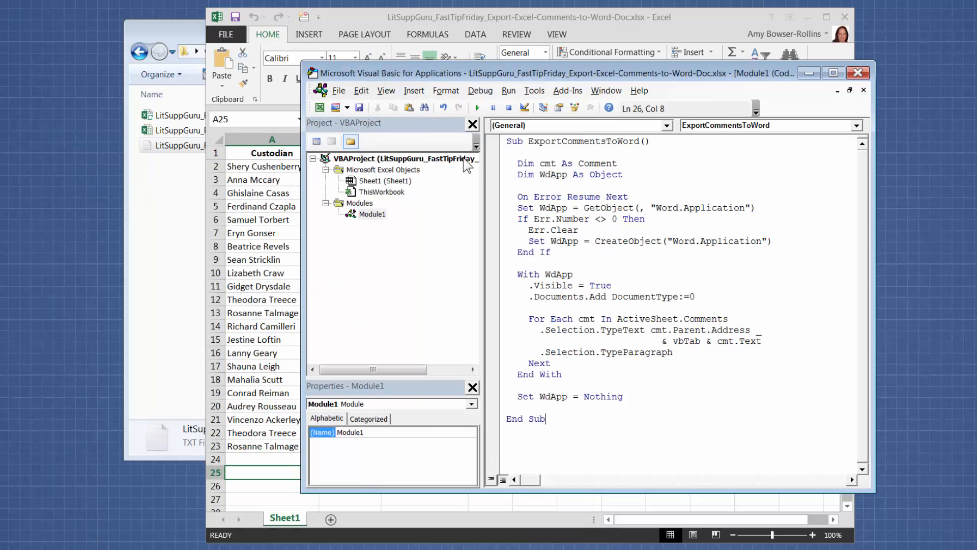
{"action": "mouse_move", "coordinate": [449, 211]}
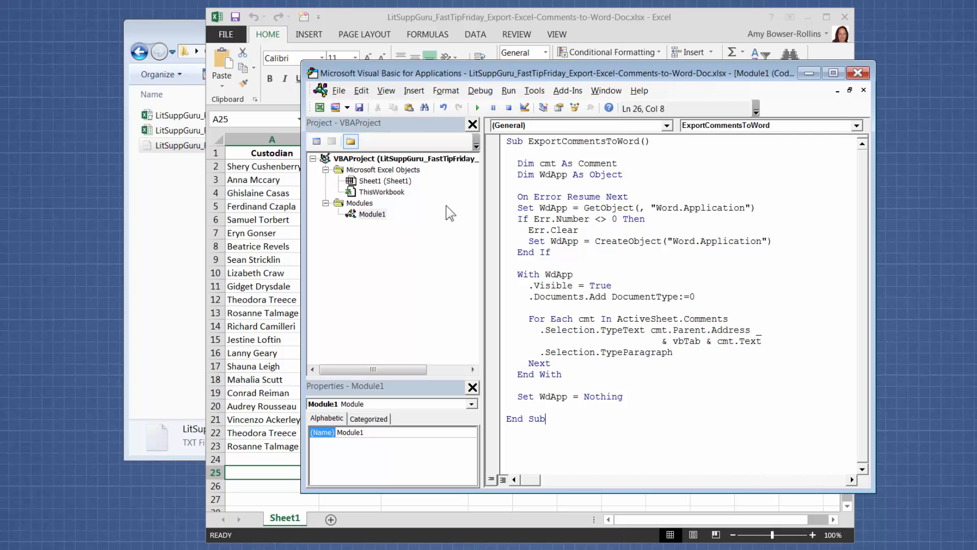
{"action": "mouse_move", "coordinate": [477, 222]}
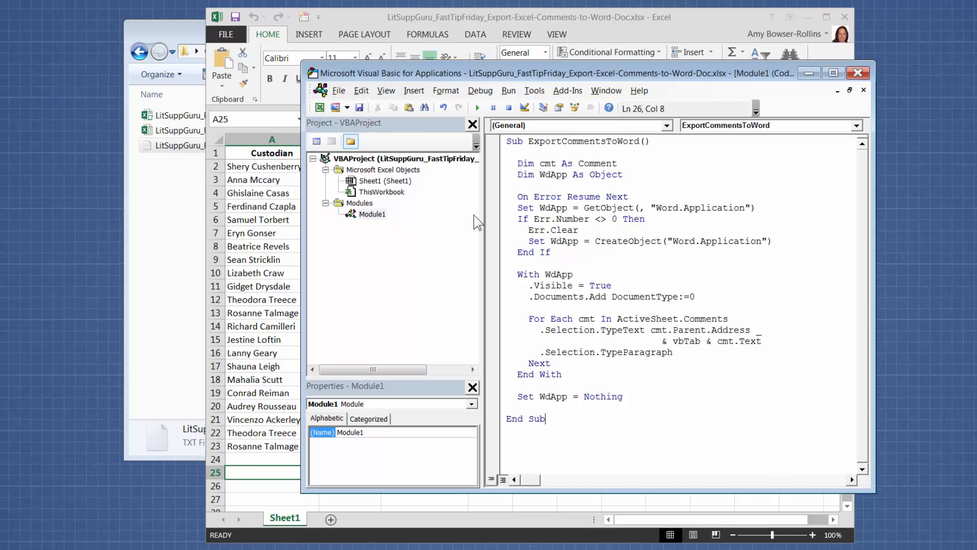
{"action": "mouse_move", "coordinate": [477, 108]}
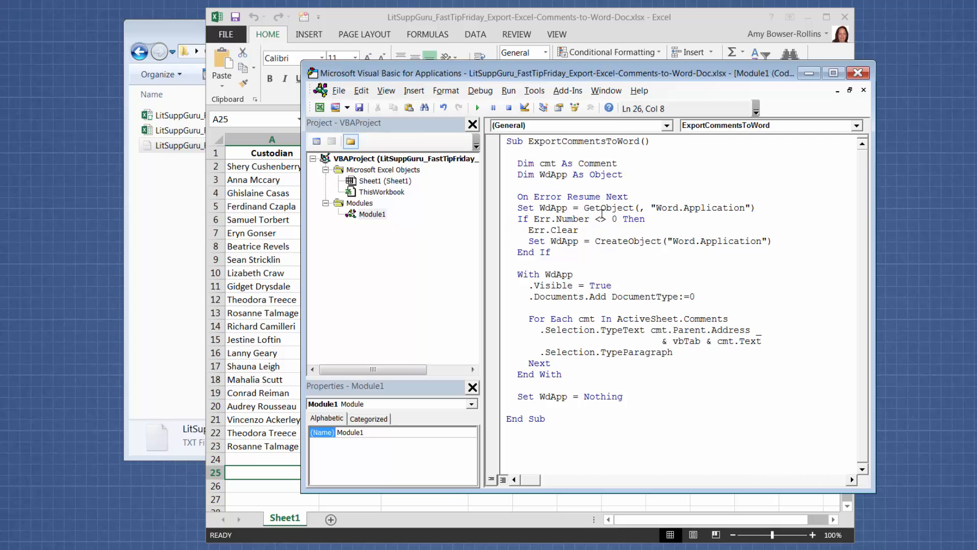
{"action": "mouse_move", "coordinate": [472, 128]}
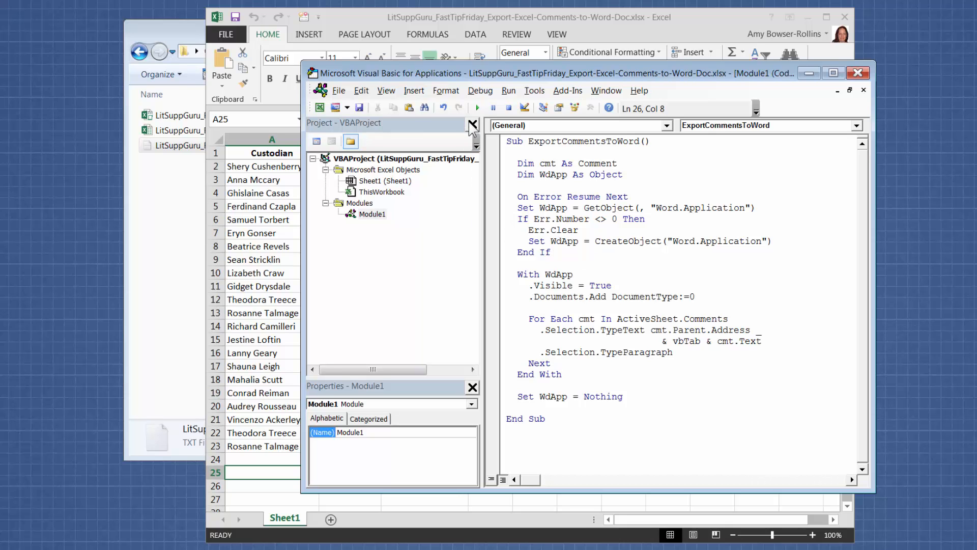
{"action": "mouse_move", "coordinate": [477, 108]}
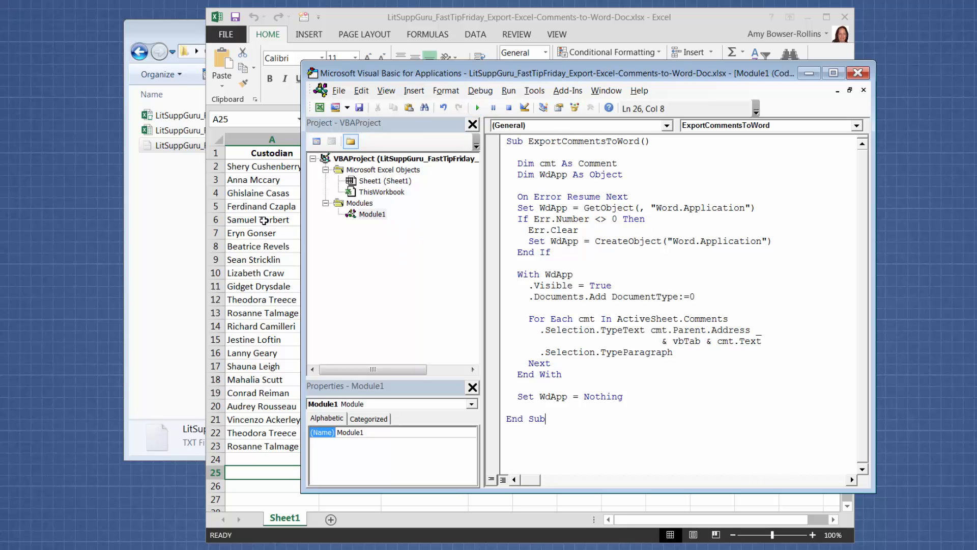
{"action": "mouse_move", "coordinate": [274, 254]}
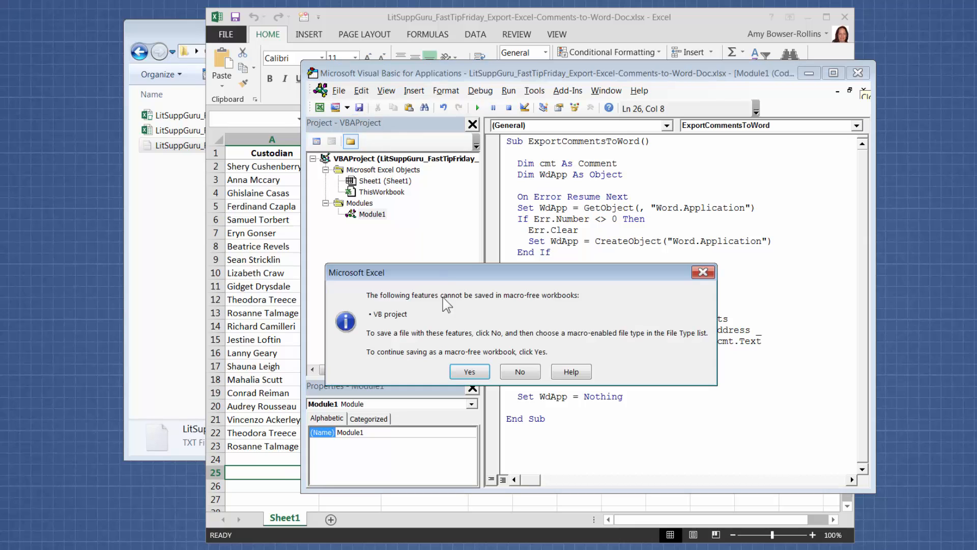
{"action": "mouse_move", "coordinate": [536, 346]}
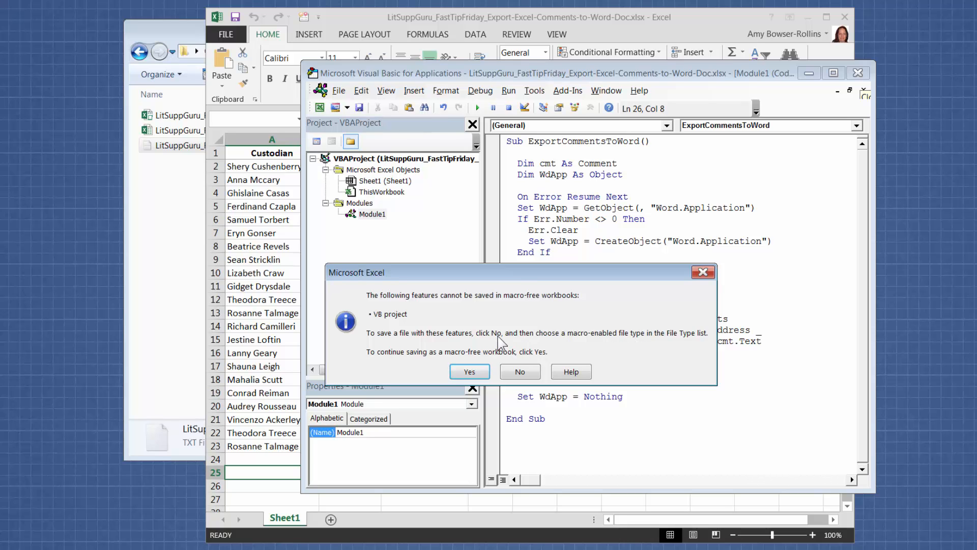
{"action": "mouse_move", "coordinate": [658, 346]}
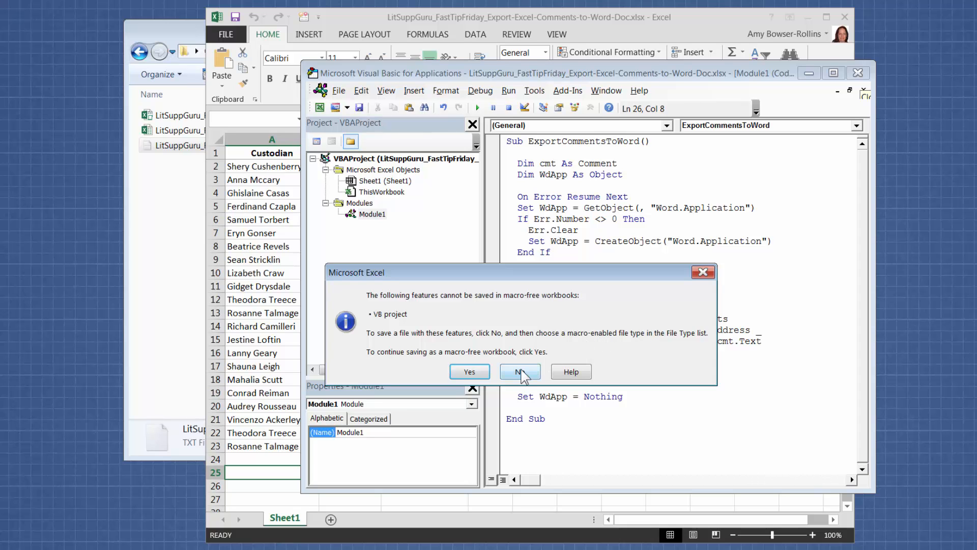
- Answer No to saving the VB project in a macro-free workbook
{"action": "left_click", "coordinate": [519, 371]}
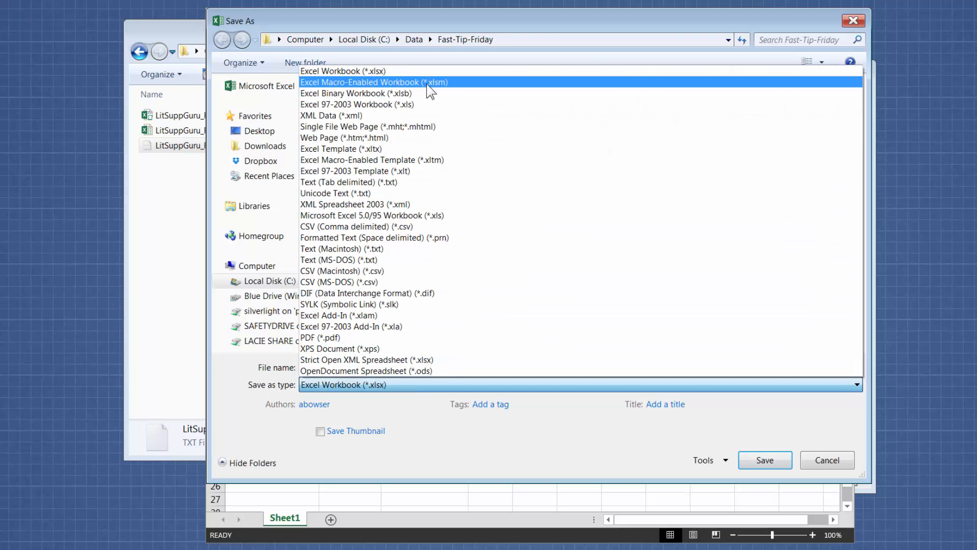
- Save as Excel Macro-Enabled Workbook (*.xlsm), then close the editor and Excel without resaving
{"action": "left_click", "coordinate": [361, 81]}
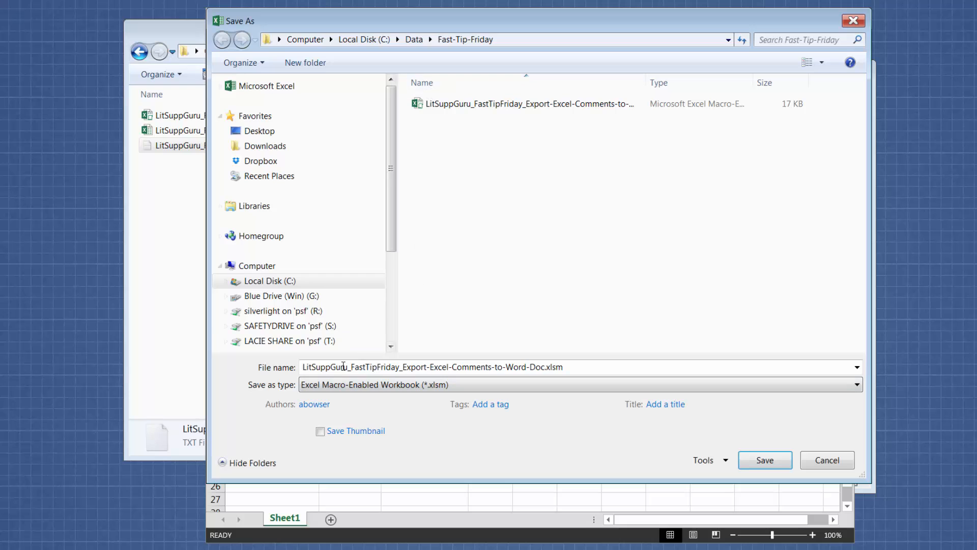
{"action": "mouse_move", "coordinate": [445, 402]}
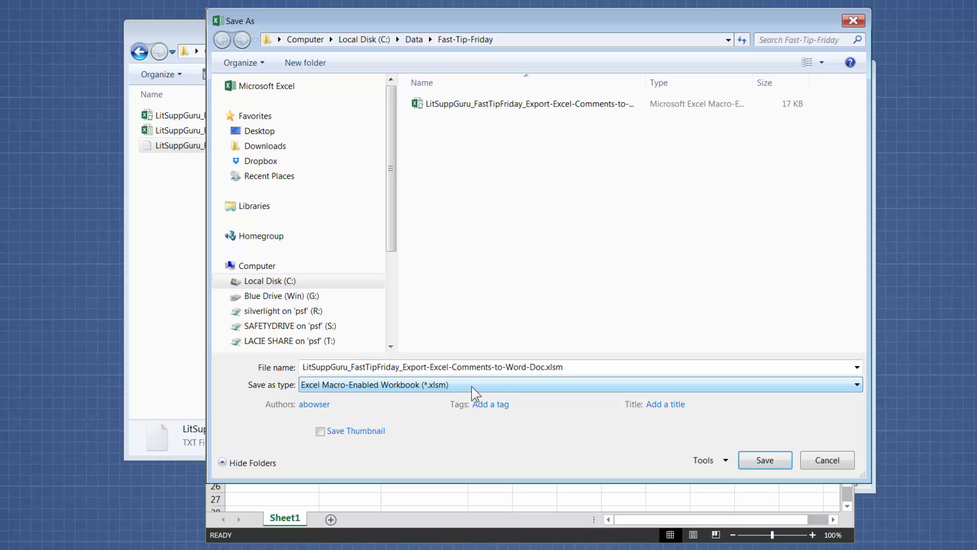
{"action": "mouse_move", "coordinate": [566, 380]}
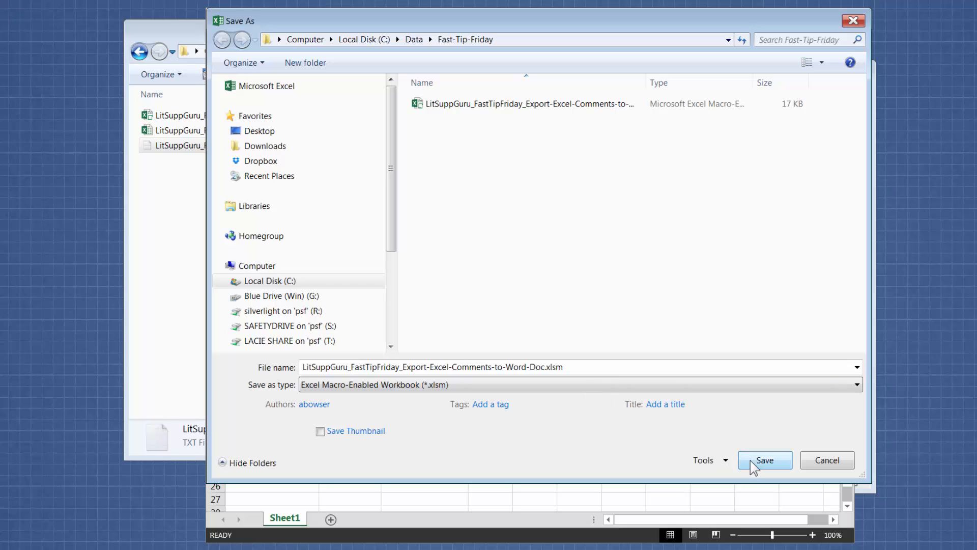
{"action": "mouse_move", "coordinate": [827, 460]}
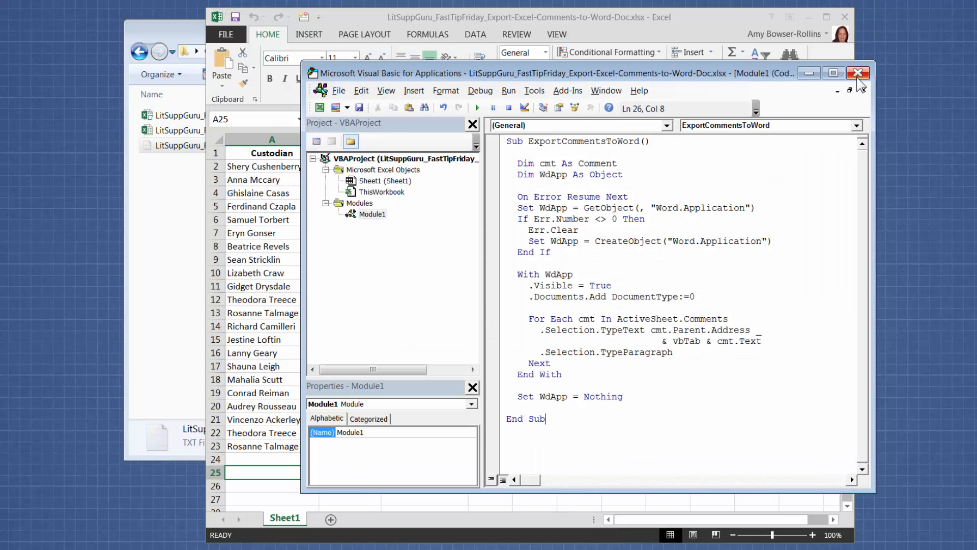
{"action": "left_click", "coordinate": [858, 72]}
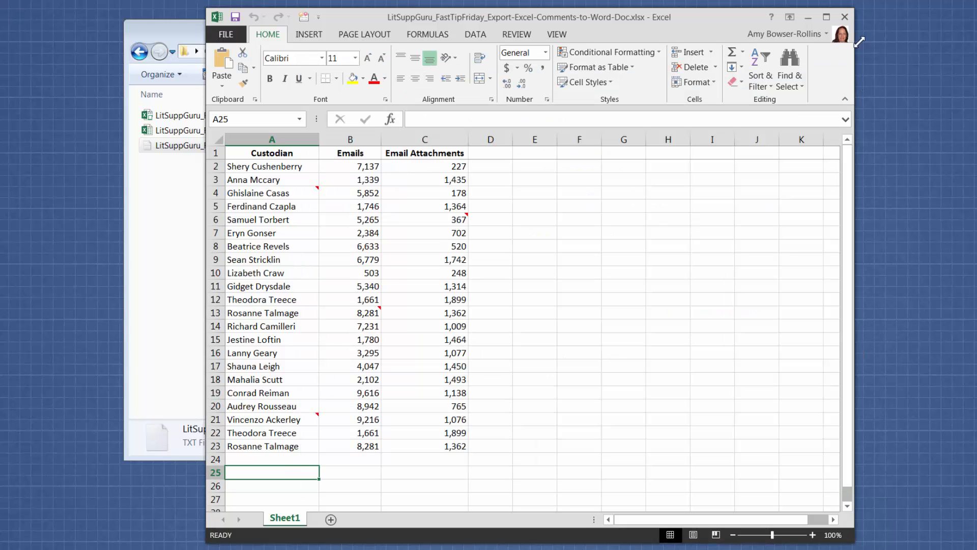
{"action": "left_click", "coordinate": [845, 17]}
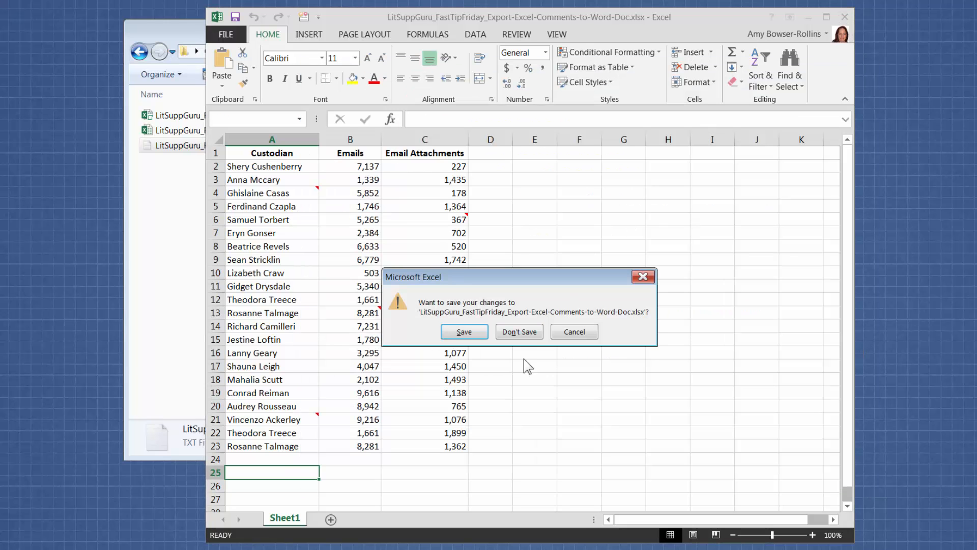
{"action": "left_click", "coordinate": [519, 331]}
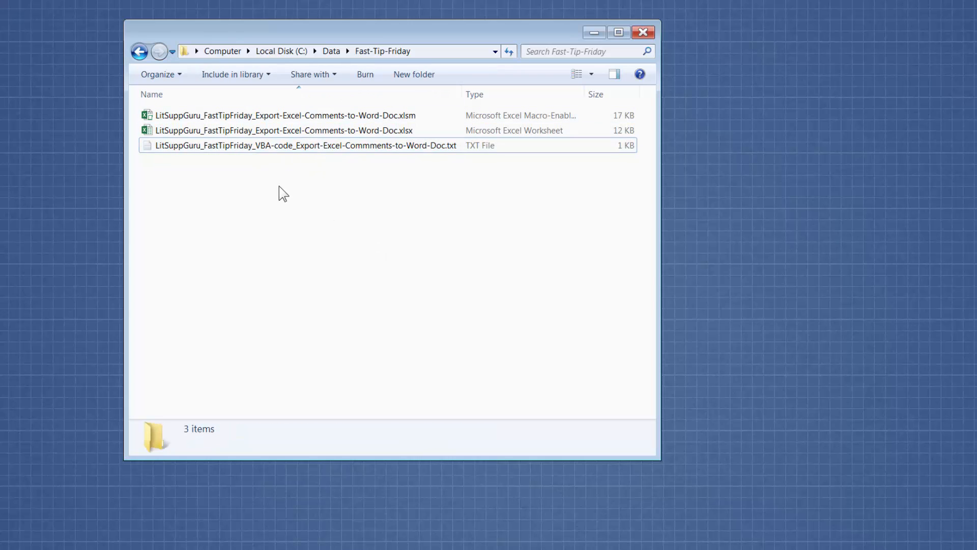
{"action": "mouse_move", "coordinate": [306, 145]}
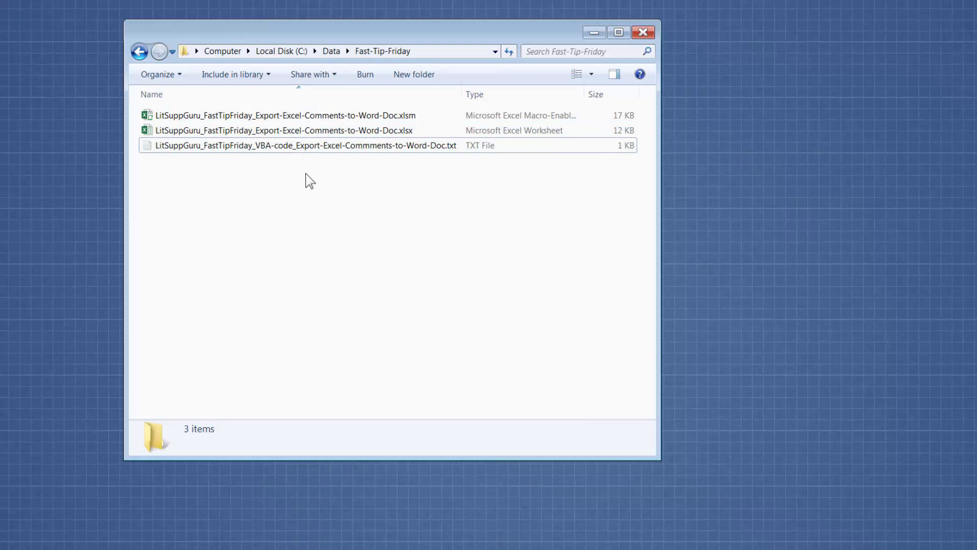
{"action": "mouse_move", "coordinate": [434, 357]}
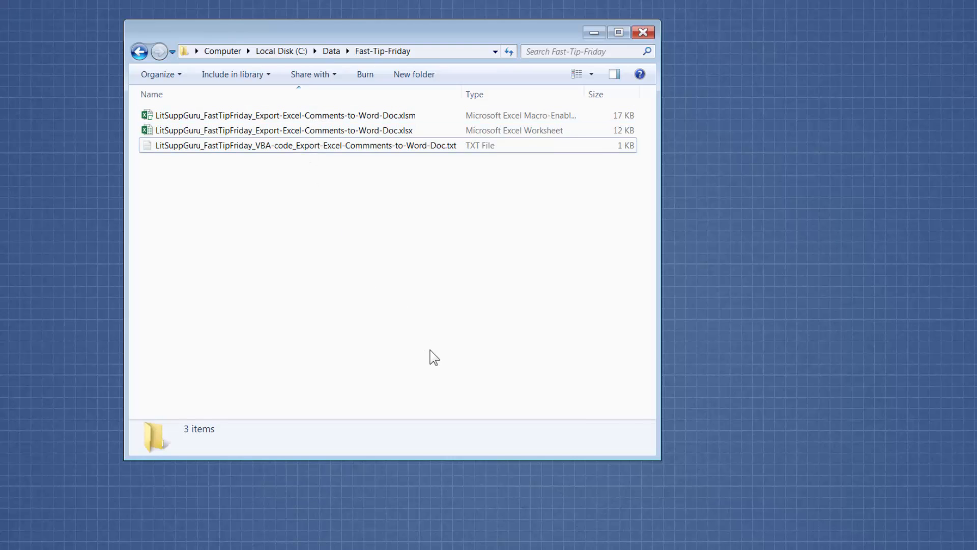